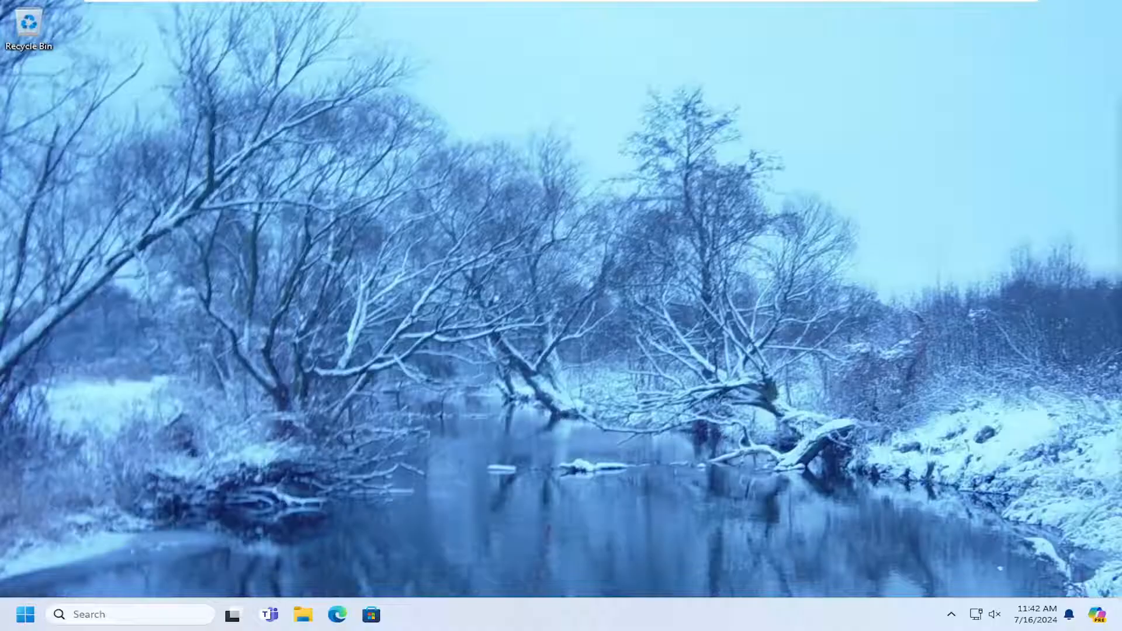
{"action": "mouse_move", "coordinate": [660, 334]}
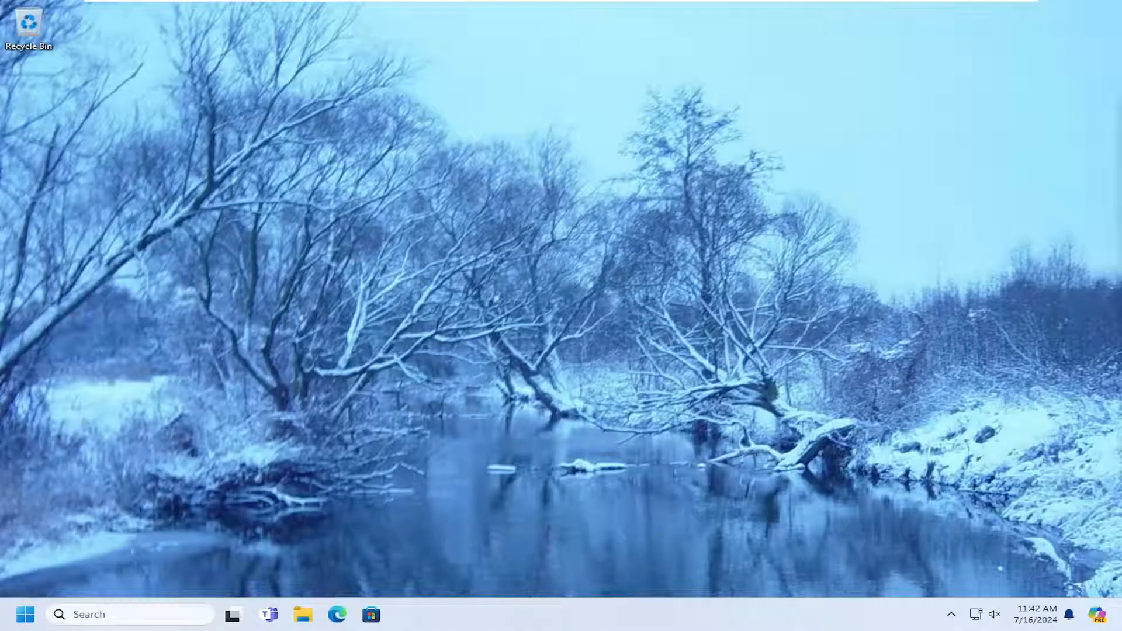
{"action": "mouse_move", "coordinate": [480, 332]}
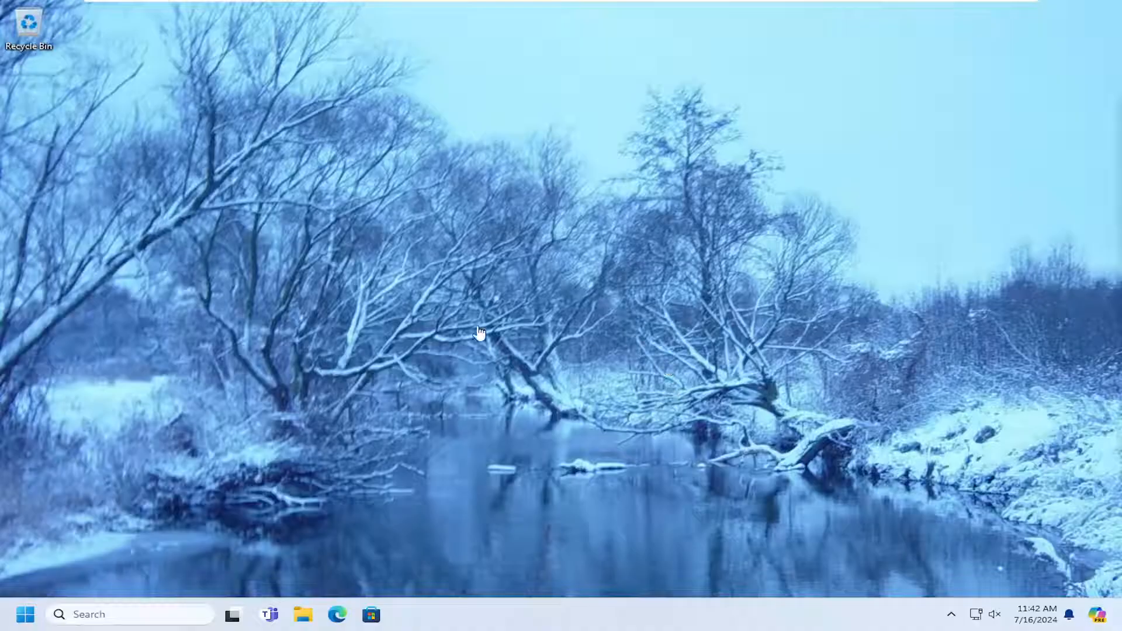
{"action": "mouse_move", "coordinate": [485, 293]}
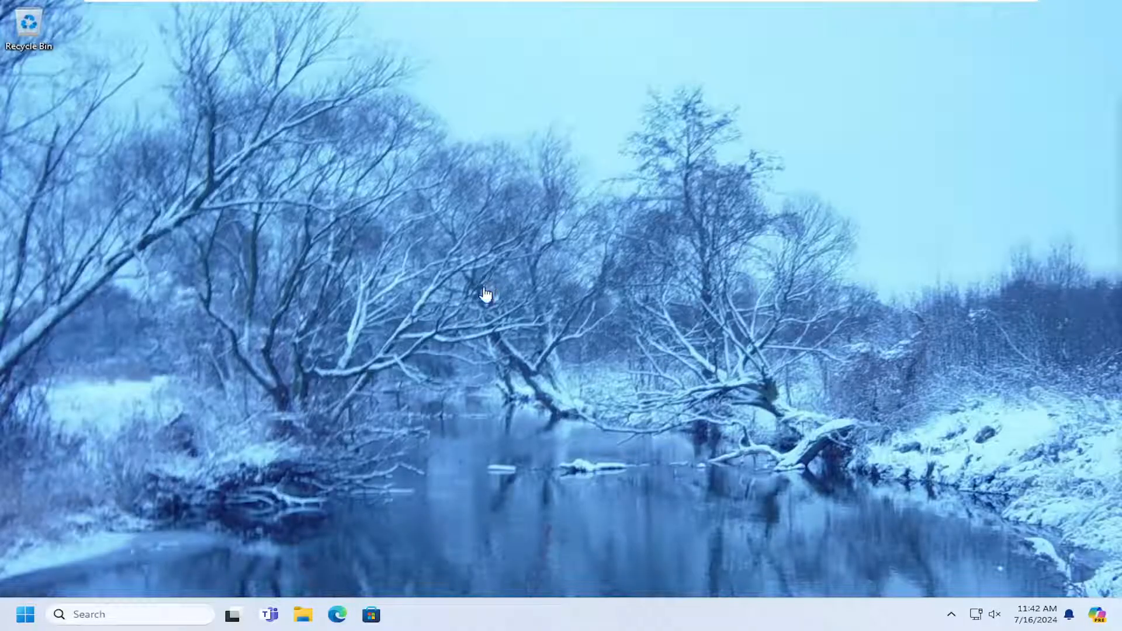
{"action": "mouse_move", "coordinate": [463, 356]}
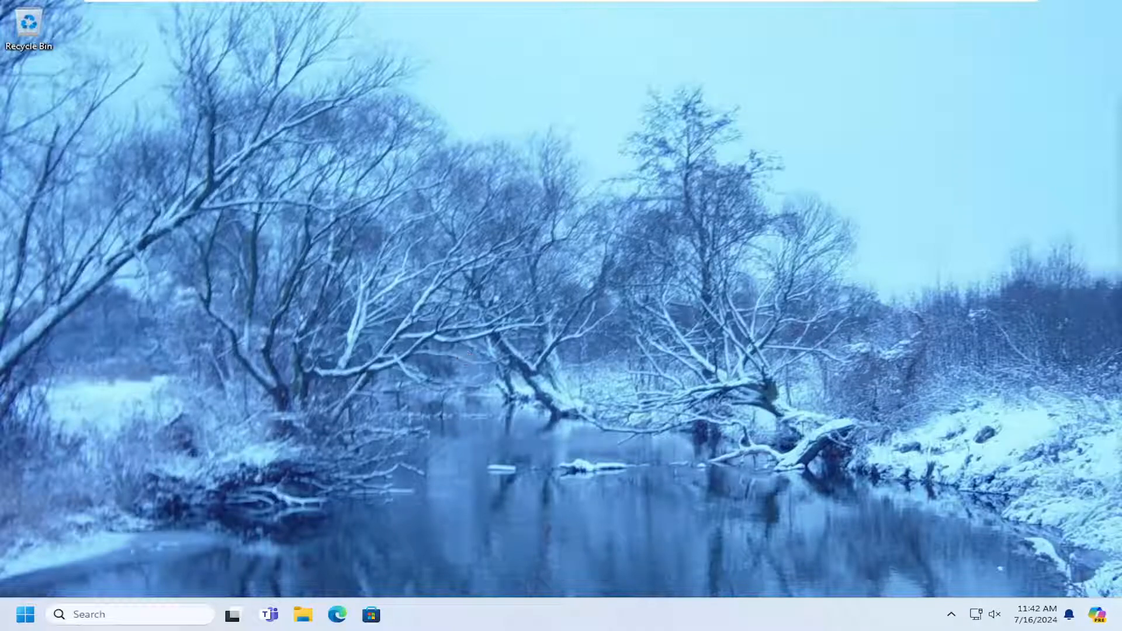
{"action": "mouse_move", "coordinate": [311, 345]}
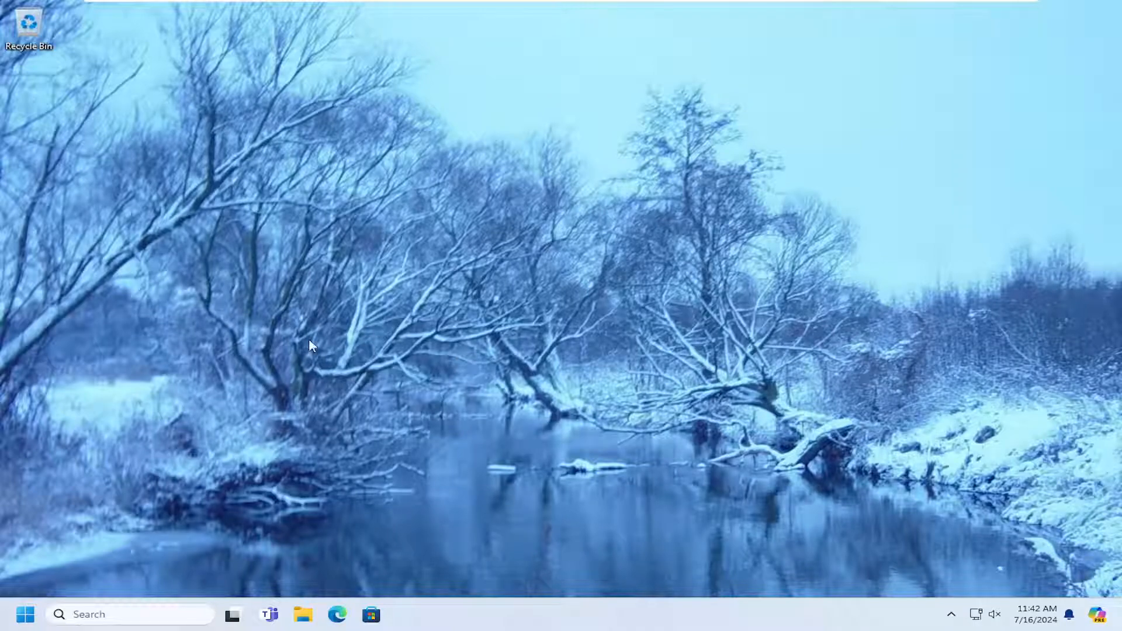
Search Start for cmd and launch Command Prompt as administrator
{"action": "left_click", "coordinate": [25, 614]}
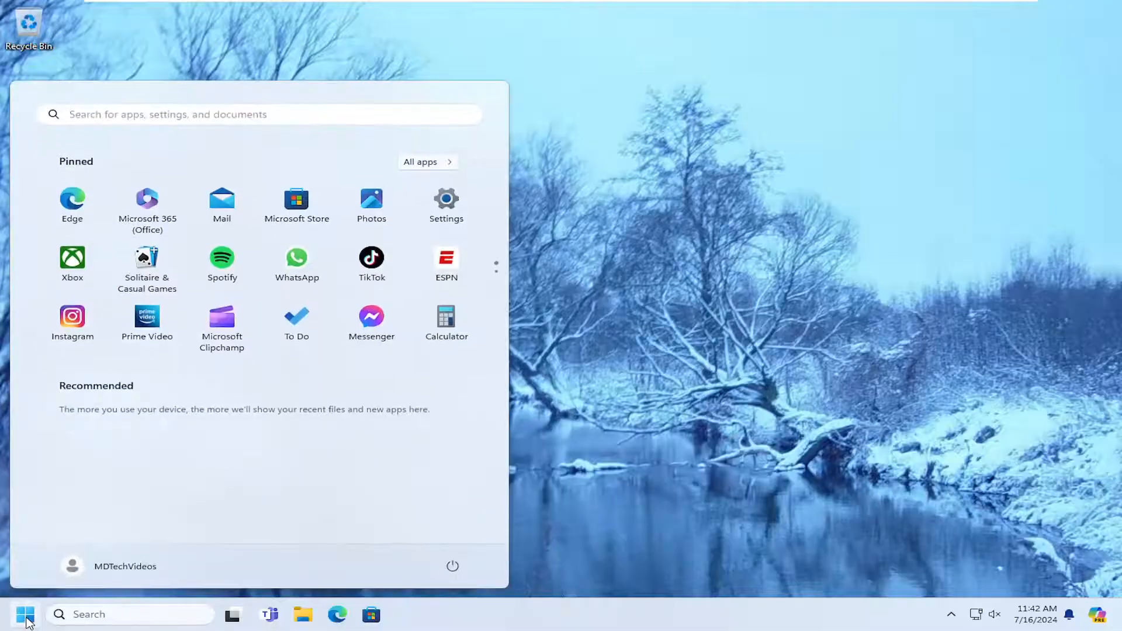
{"action": "type", "text": "cmd"}
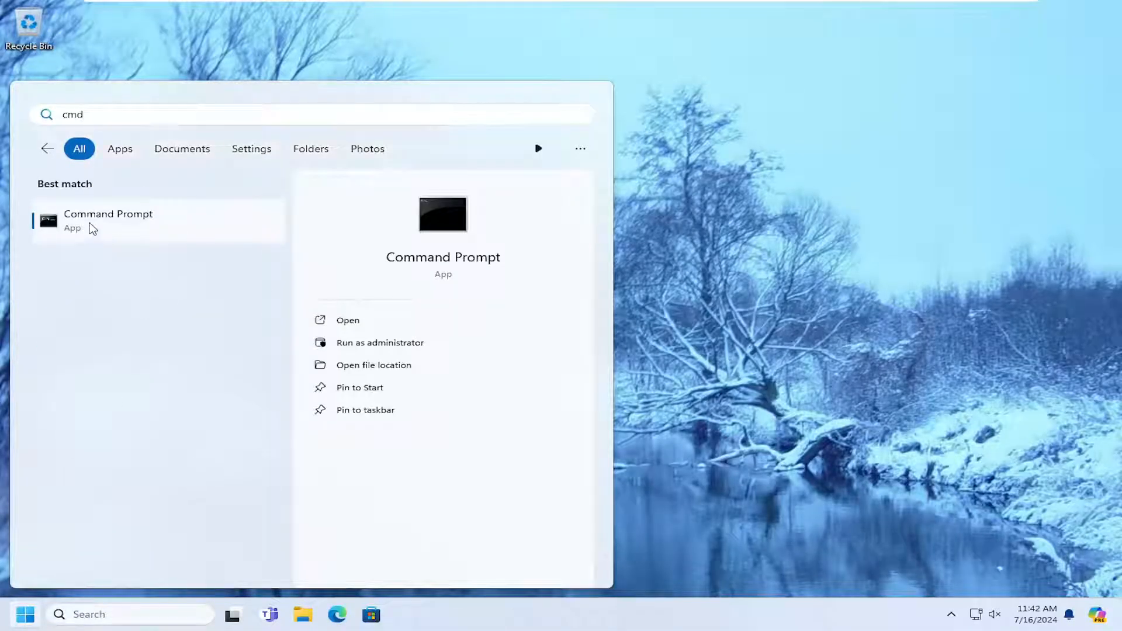
{"action": "mouse_move", "coordinate": [156, 251]}
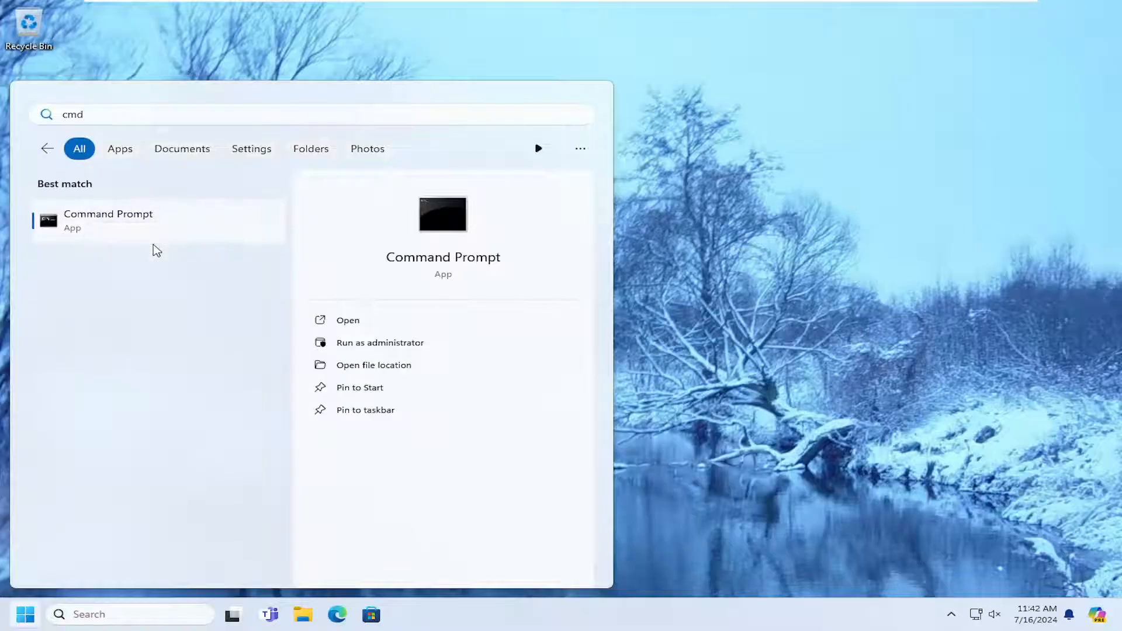
{"action": "left_click", "coordinate": [380, 342]}
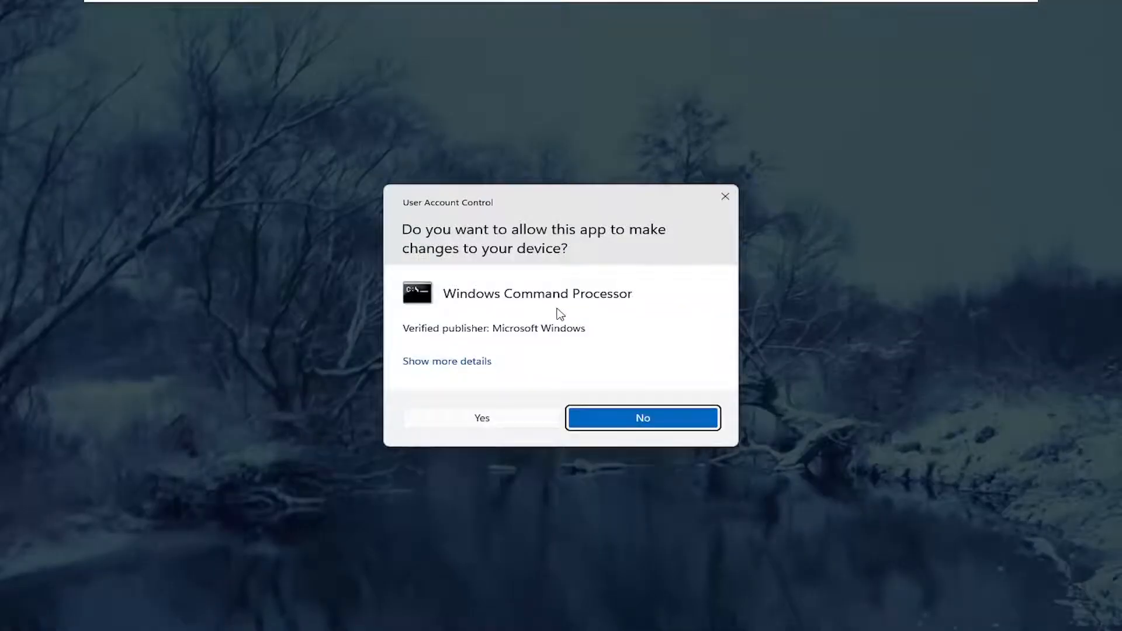
Approve the UAC prompt and run 'netsh winsock reset' in the admin Command Prompt
{"action": "left_click", "coordinate": [481, 417]}
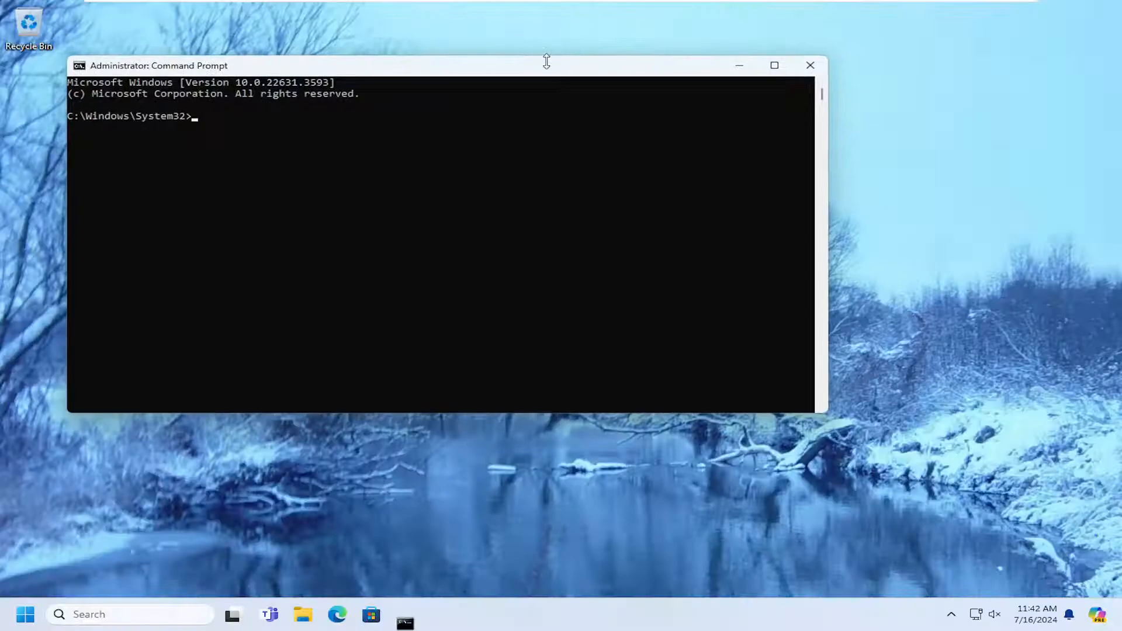
{"action": "type", "text": "n"}
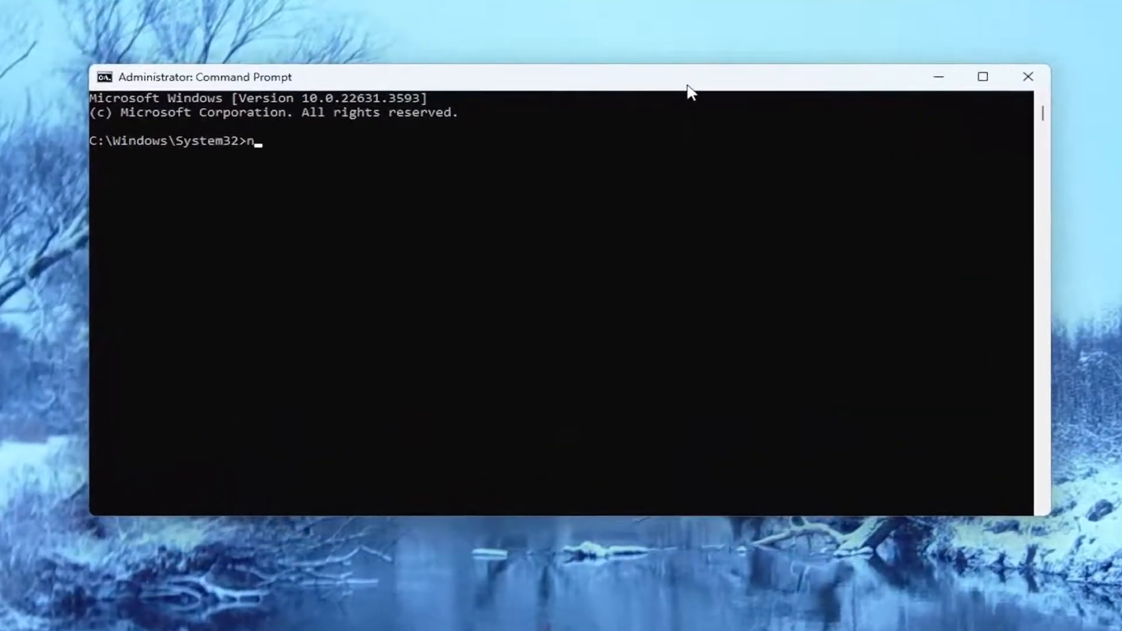
{"action": "type", "text": "etsh"}
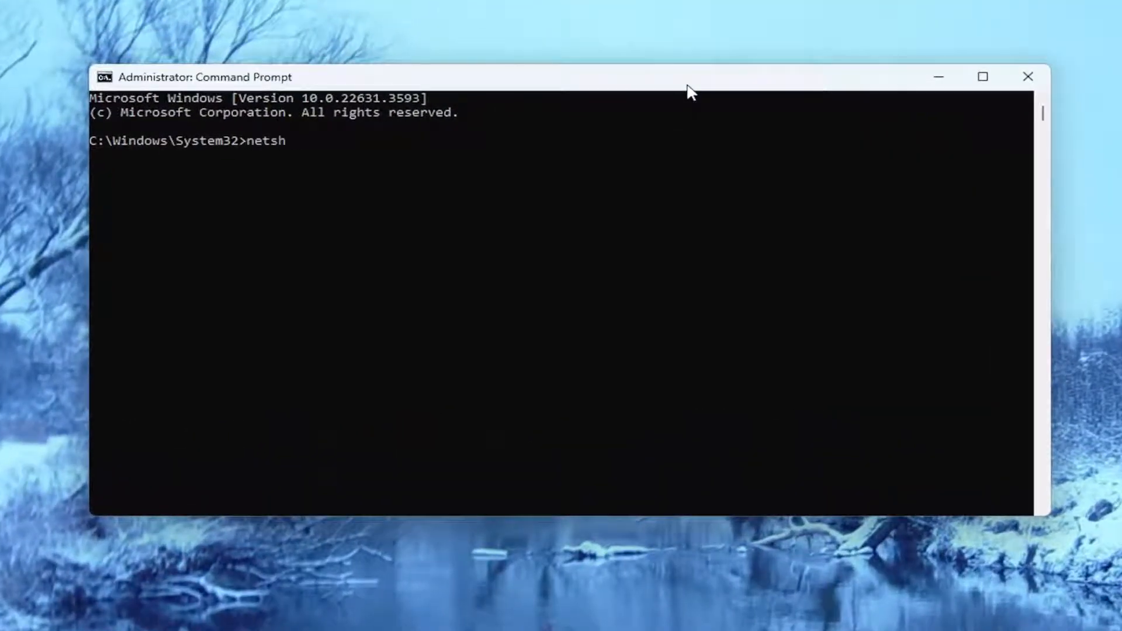
{"action": "type", "text": "winsock r"}
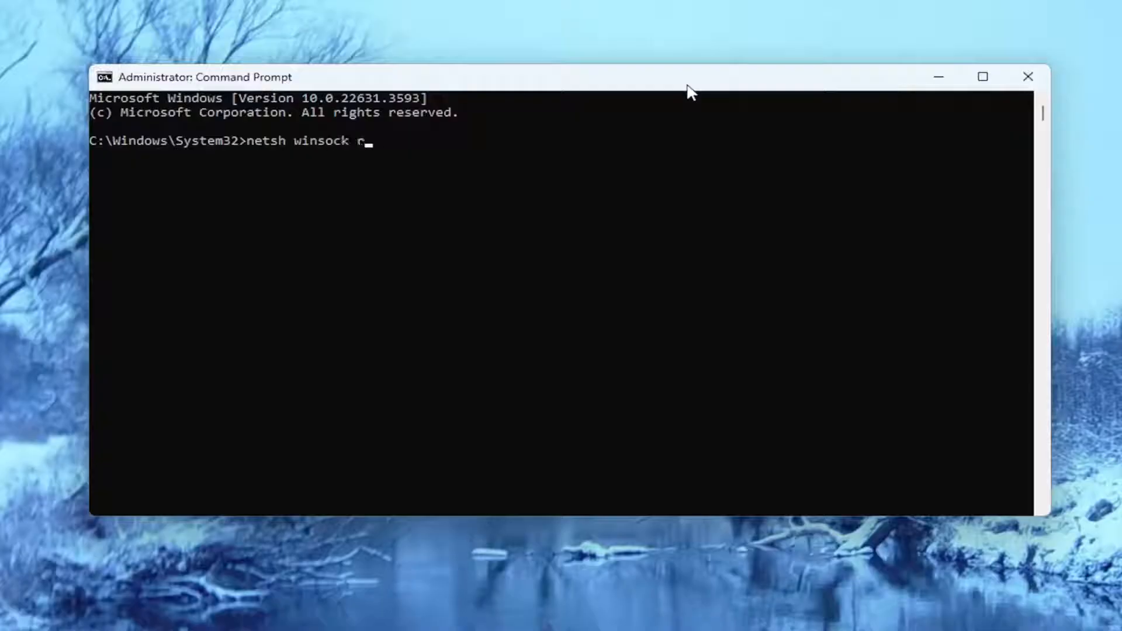
{"action": "type", "text": "eset"}
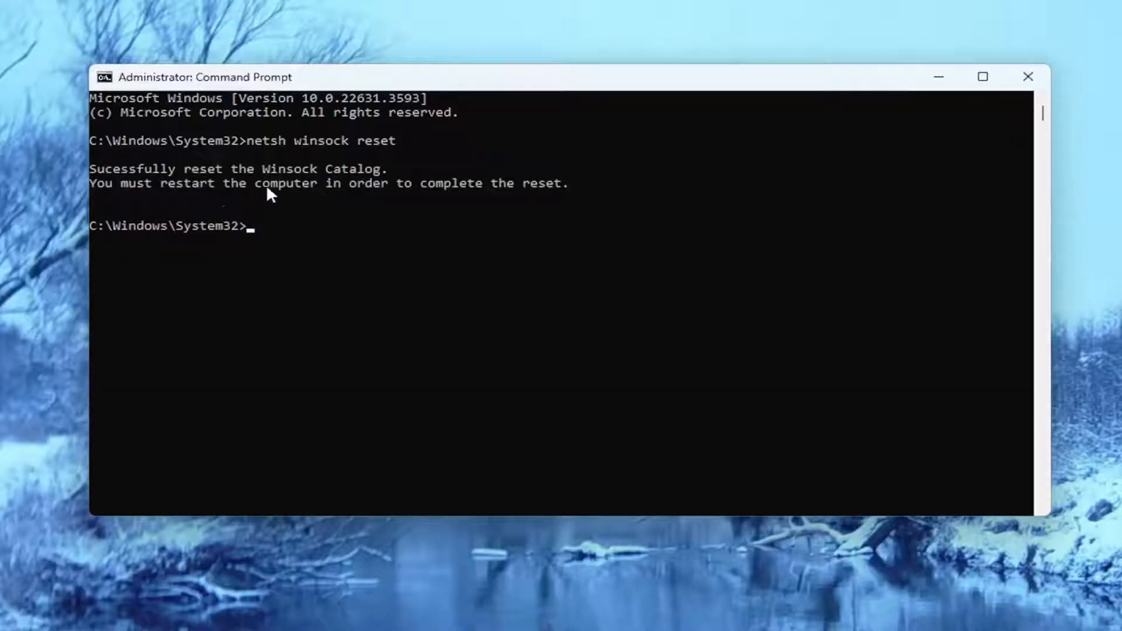
{"action": "mouse_move", "coordinate": [150, 205]}
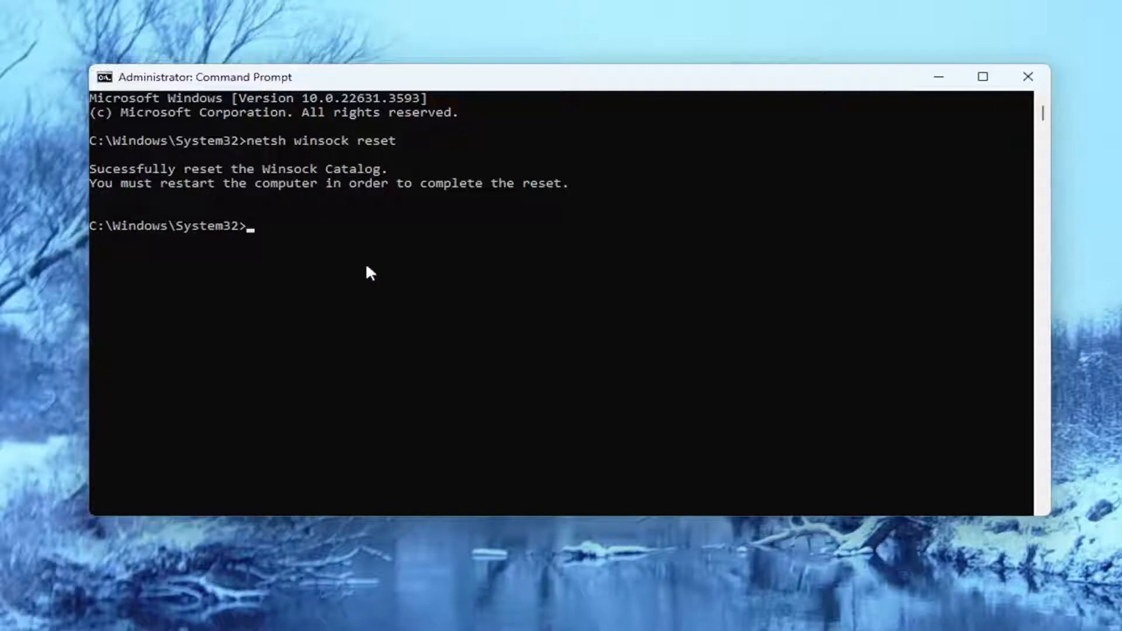
{"action": "mouse_move", "coordinate": [371, 302]}
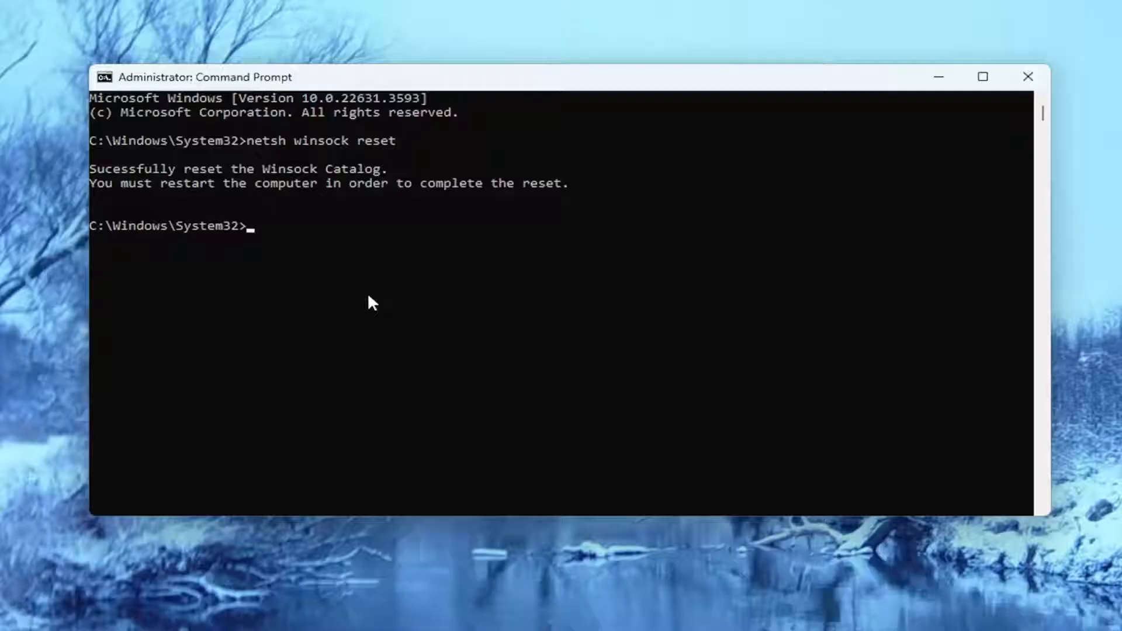
Run 'ipconfig /flushdns' to clear the DNS Resolver Cache
{"action": "type", "text": "i"}
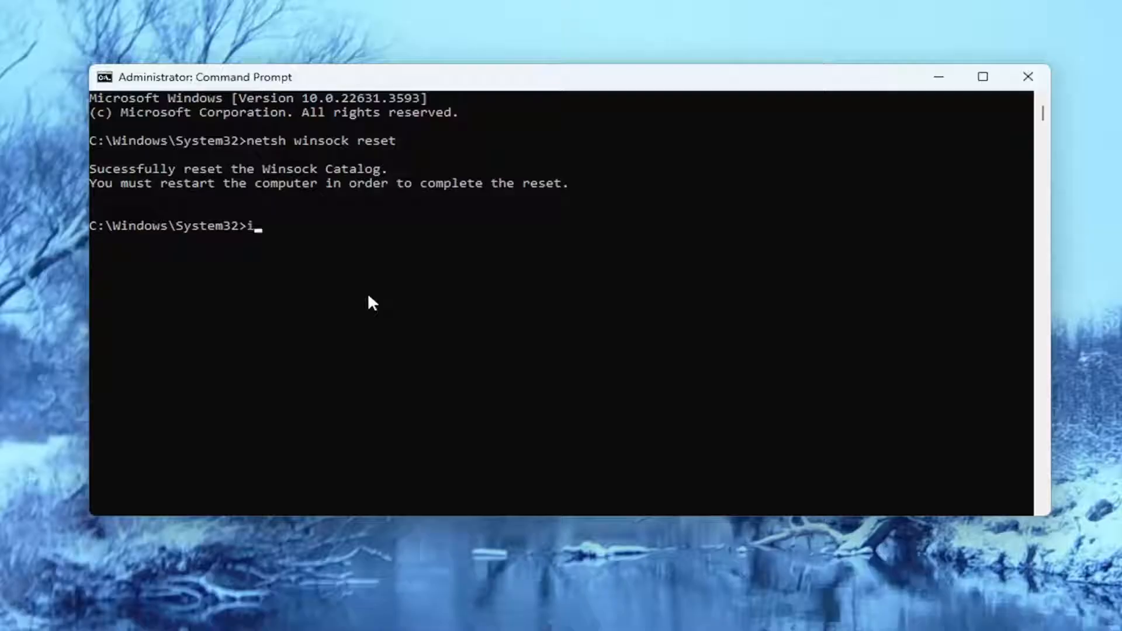
{"action": "type", "text": "pconfig"}
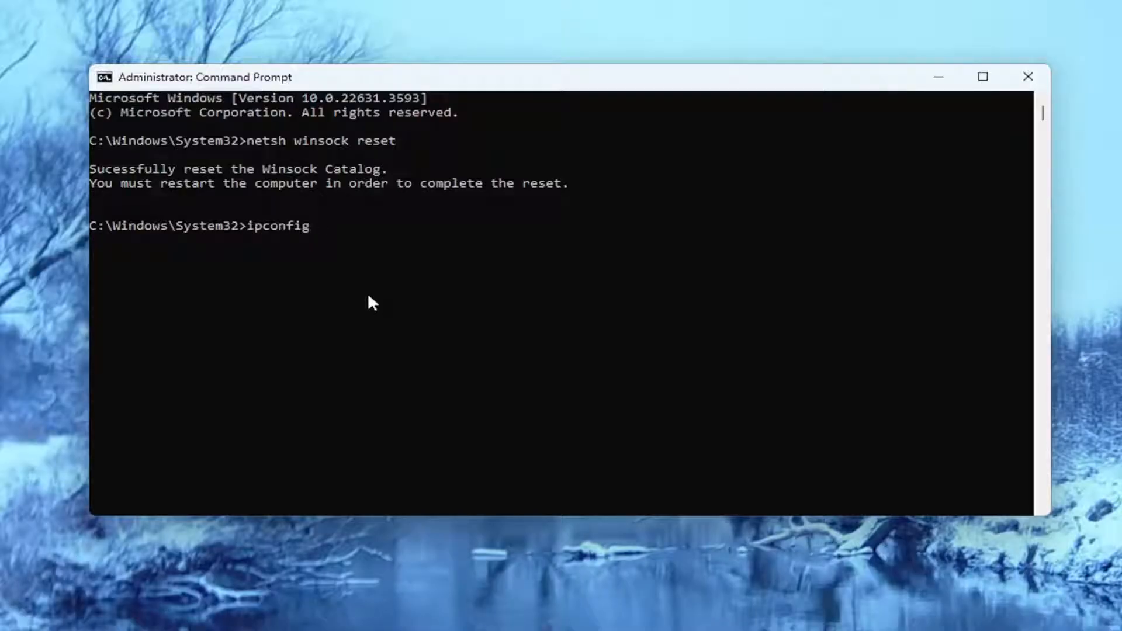
{"action": "type", "text": "/flushdns"}
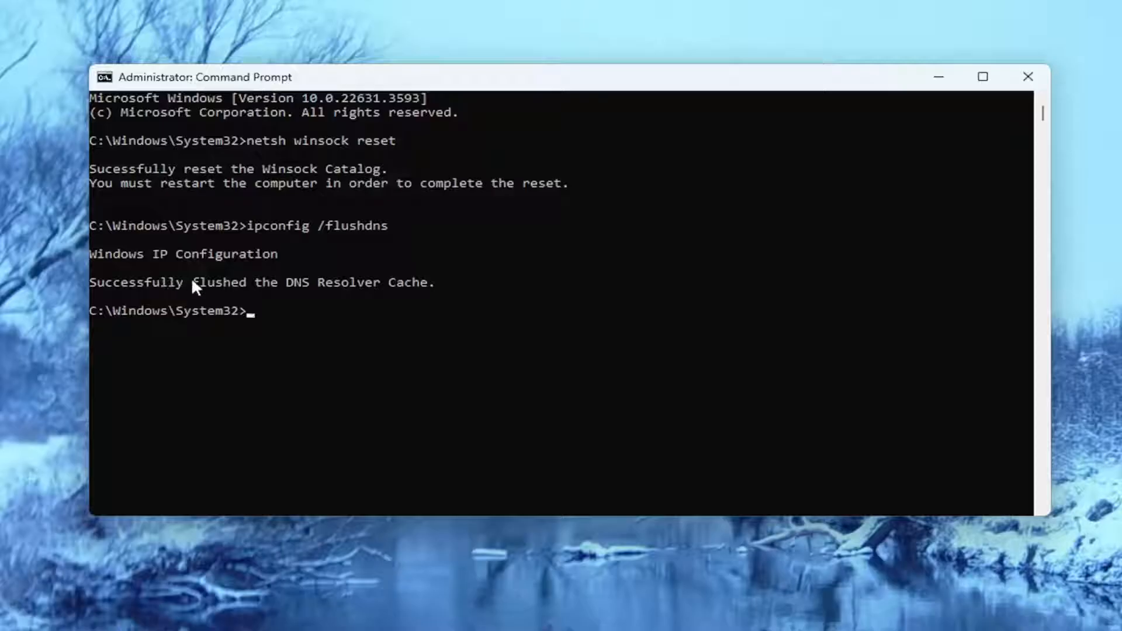
{"action": "mouse_move", "coordinate": [206, 294]}
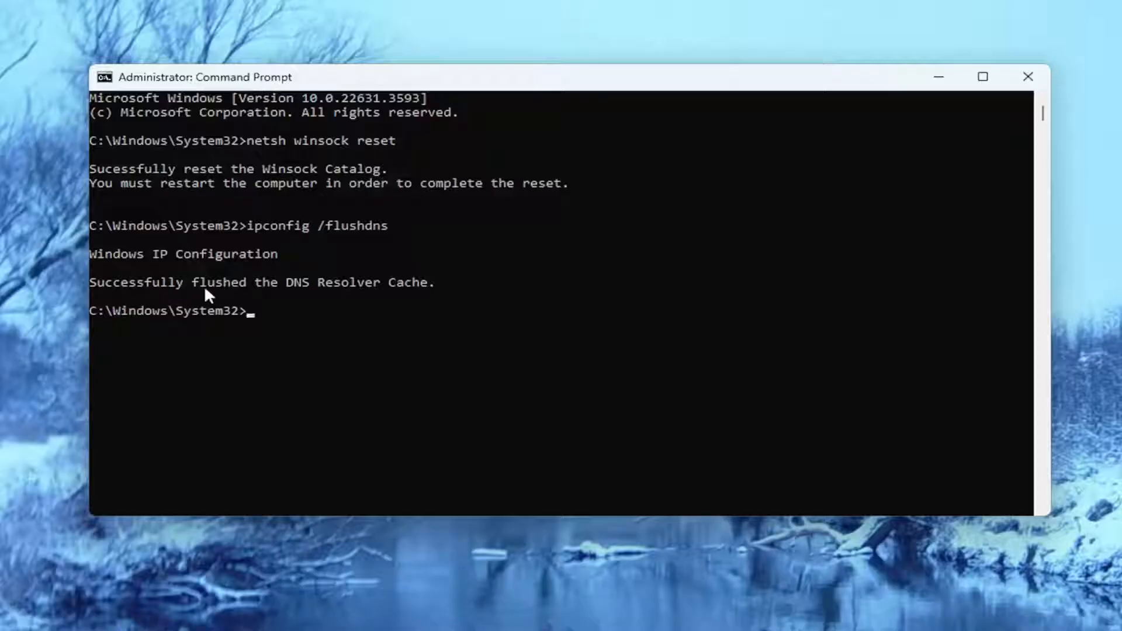
{"action": "mouse_move", "coordinate": [300, 301]}
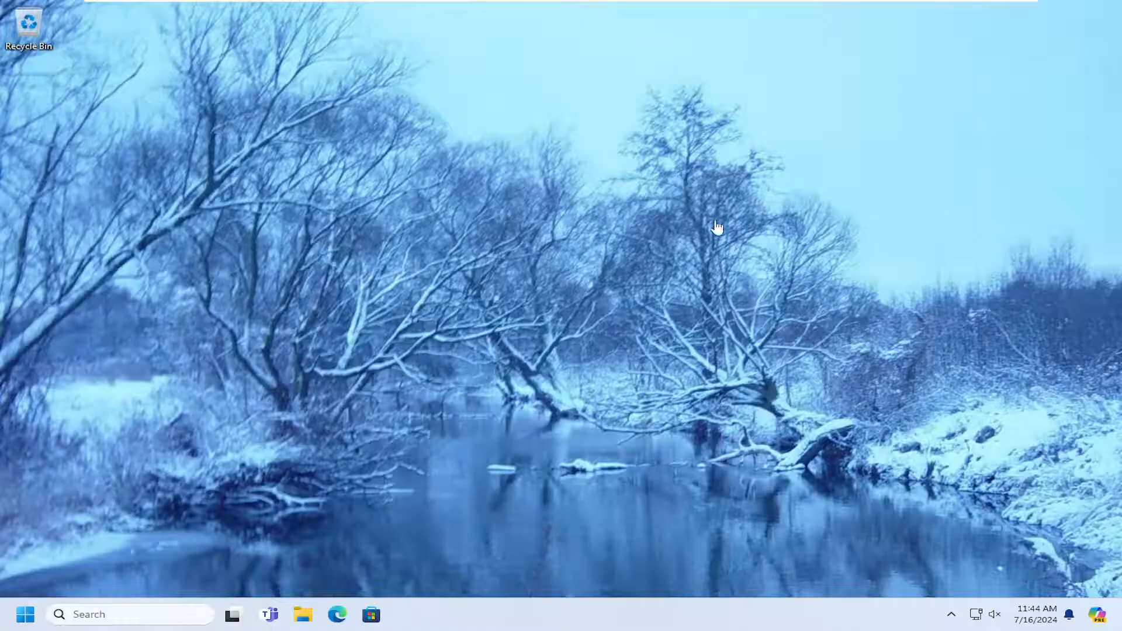
{"action": "mouse_move", "coordinate": [717, 227]}
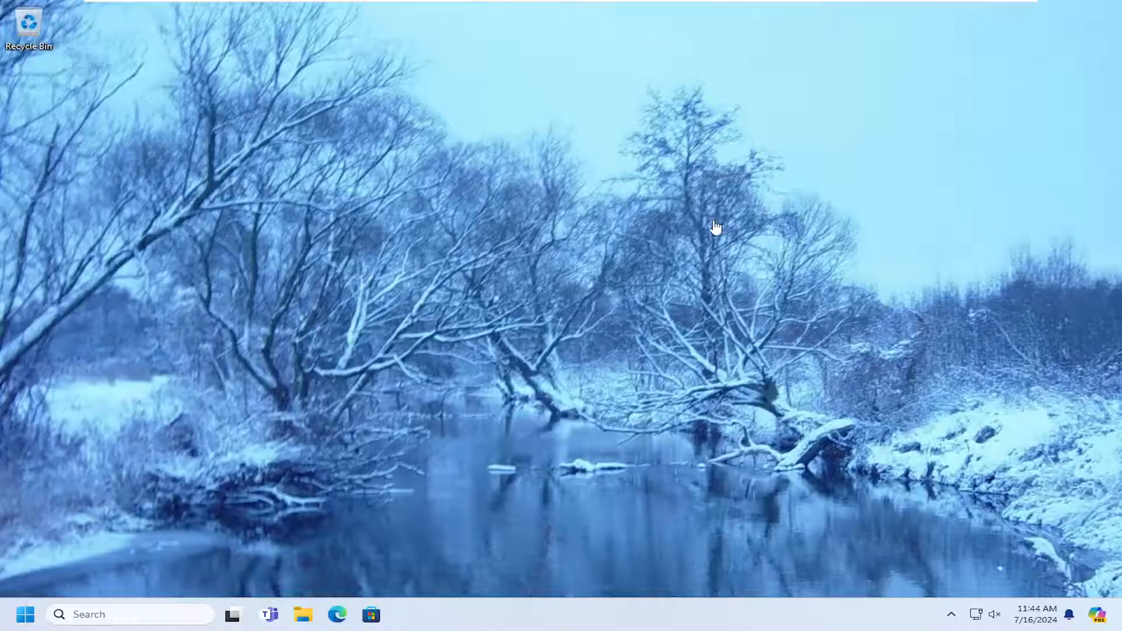
{"action": "mouse_move", "coordinate": [512, 336]}
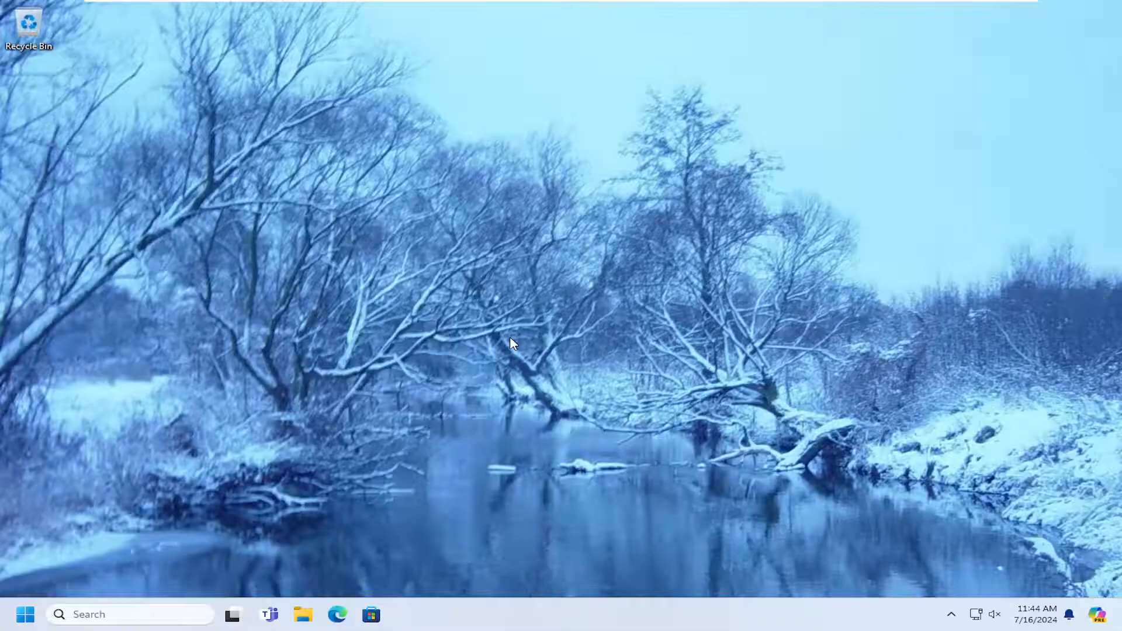
{"action": "mouse_move", "coordinate": [325, 361]}
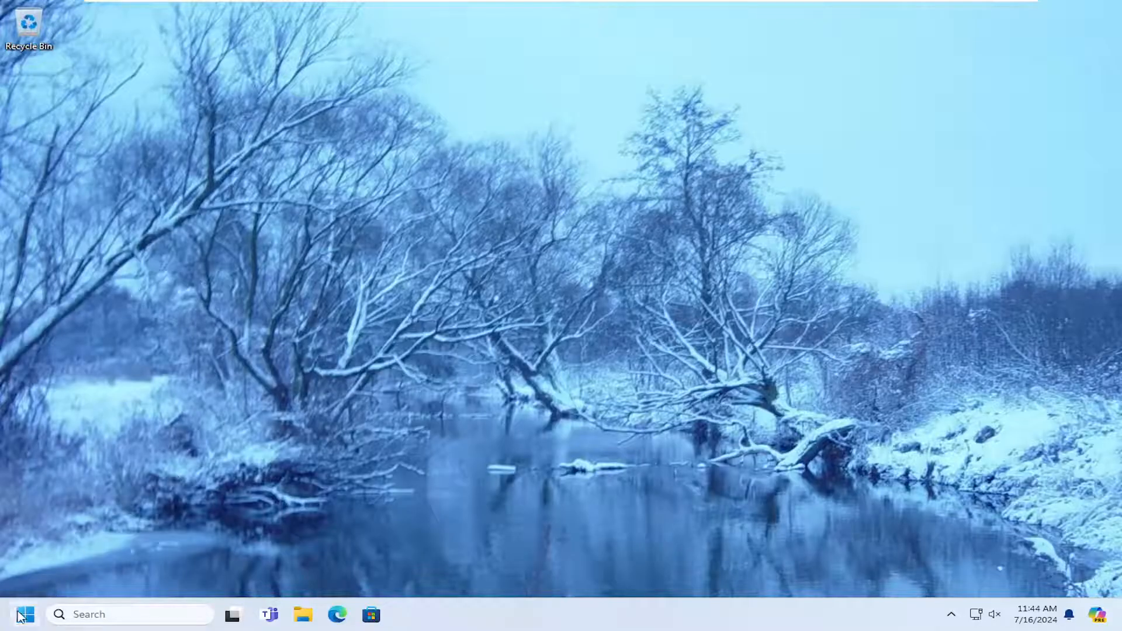
Search Start for 'network reset' and open the Network reset settings page
{"action": "left_click", "coordinate": [25, 614]}
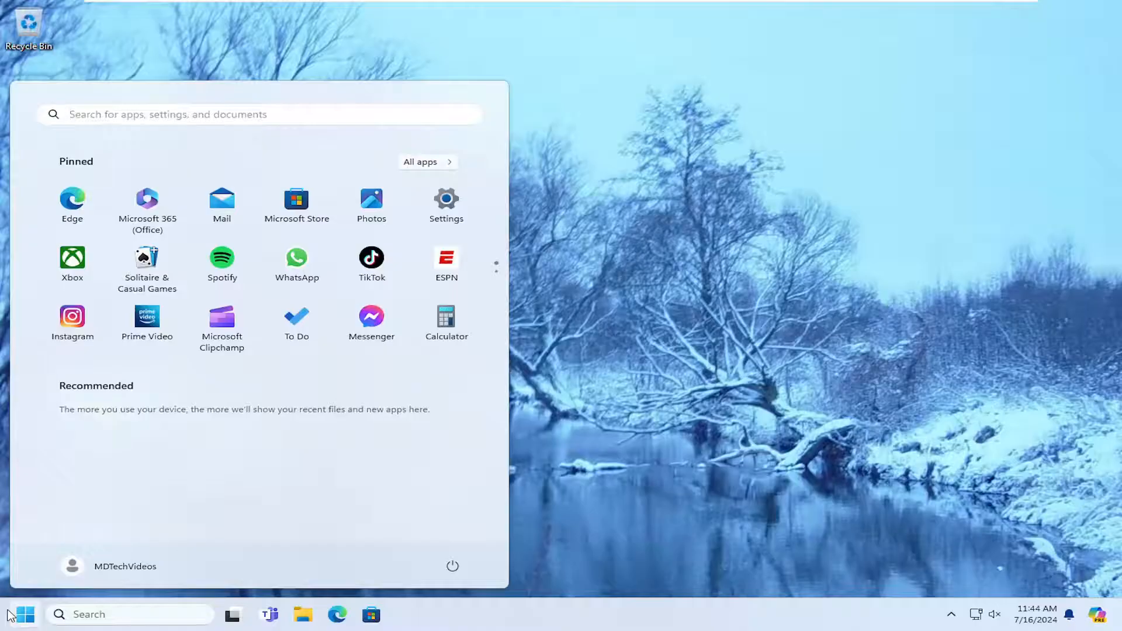
{"action": "type", "text": "network reset"}
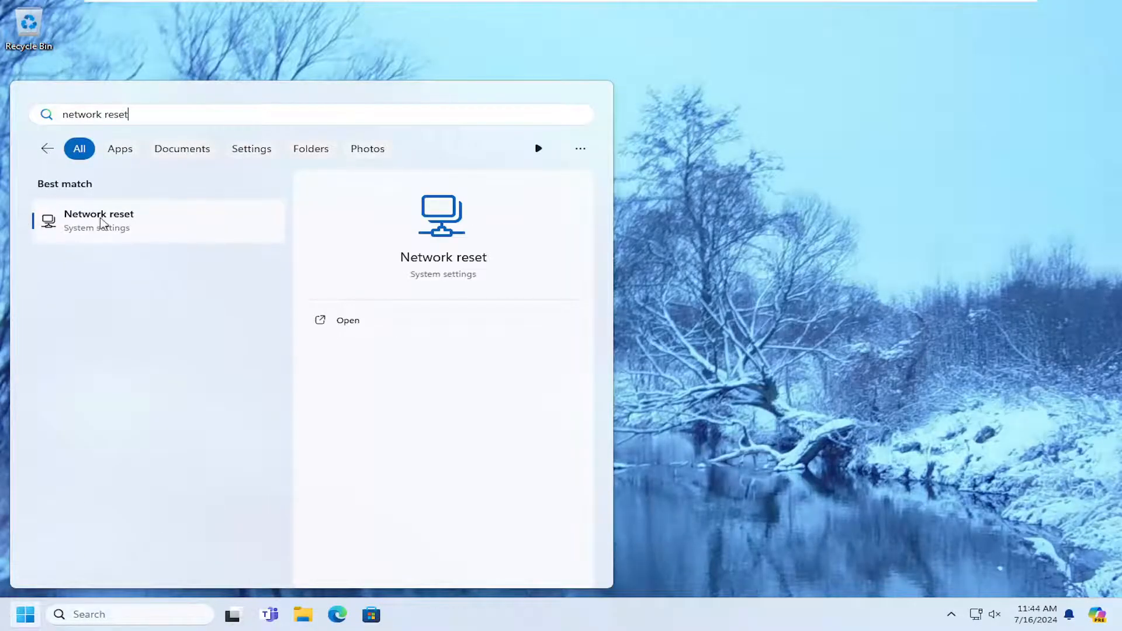
{"action": "left_click", "coordinate": [347, 320]}
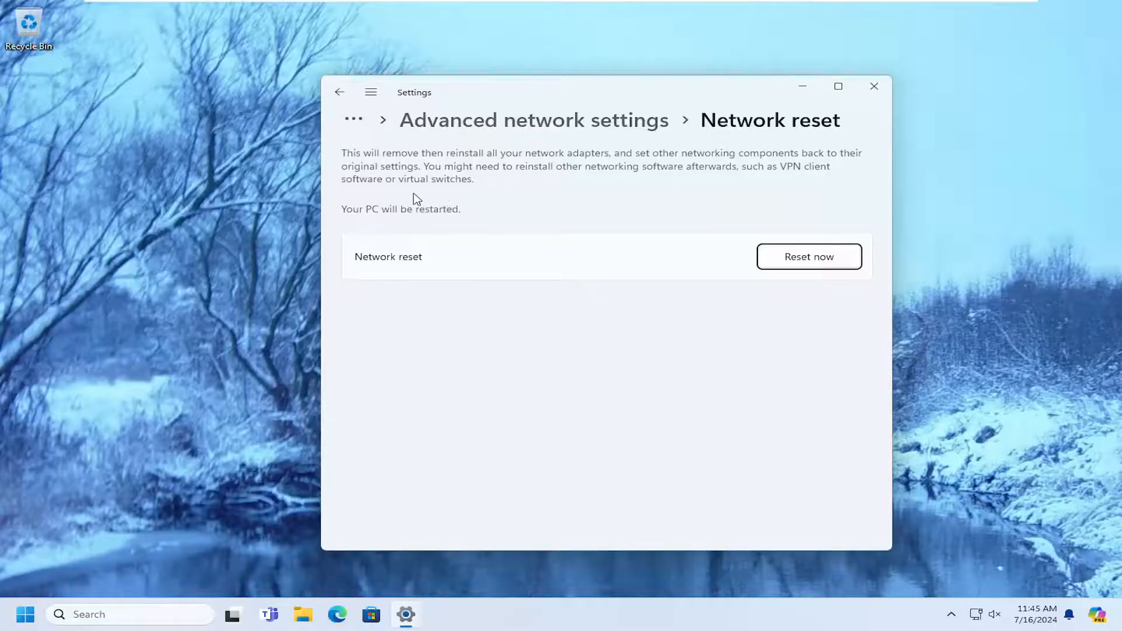
{"action": "mouse_move", "coordinate": [465, 223]}
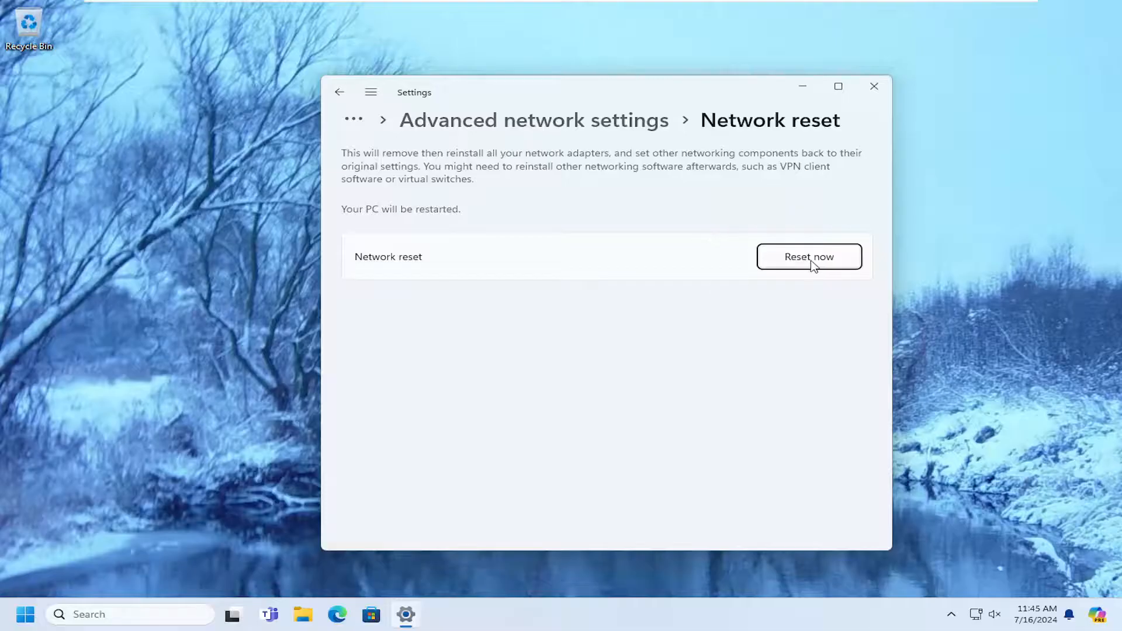
Start the network reset with Reset now and confirm with Yes
{"action": "left_click", "coordinate": [809, 256]}
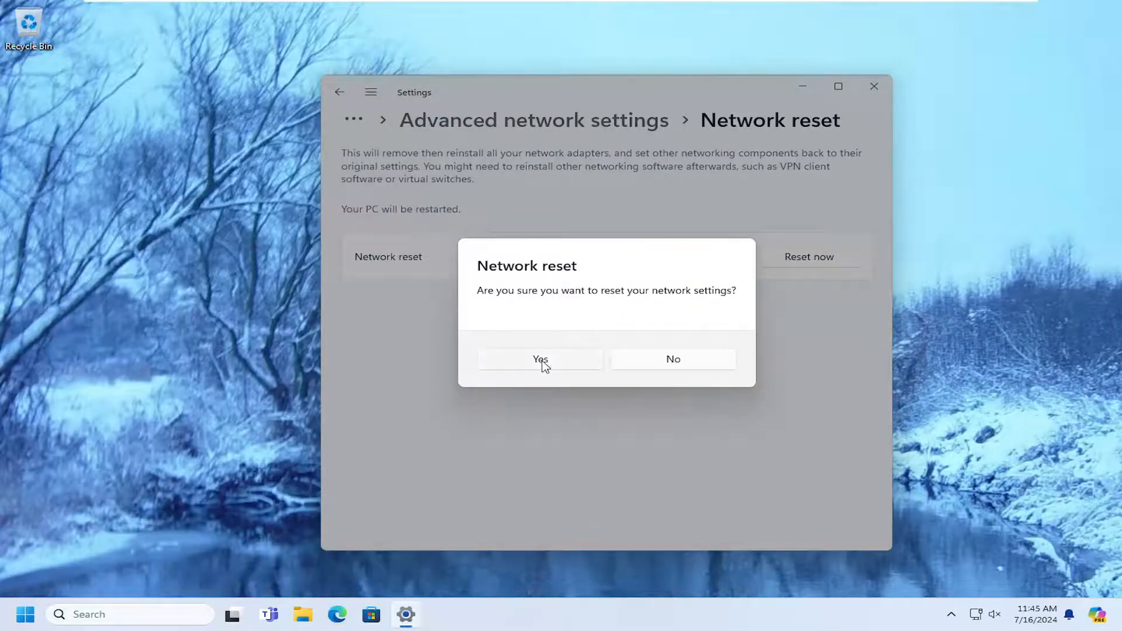
{"action": "left_click", "coordinate": [539, 358]}
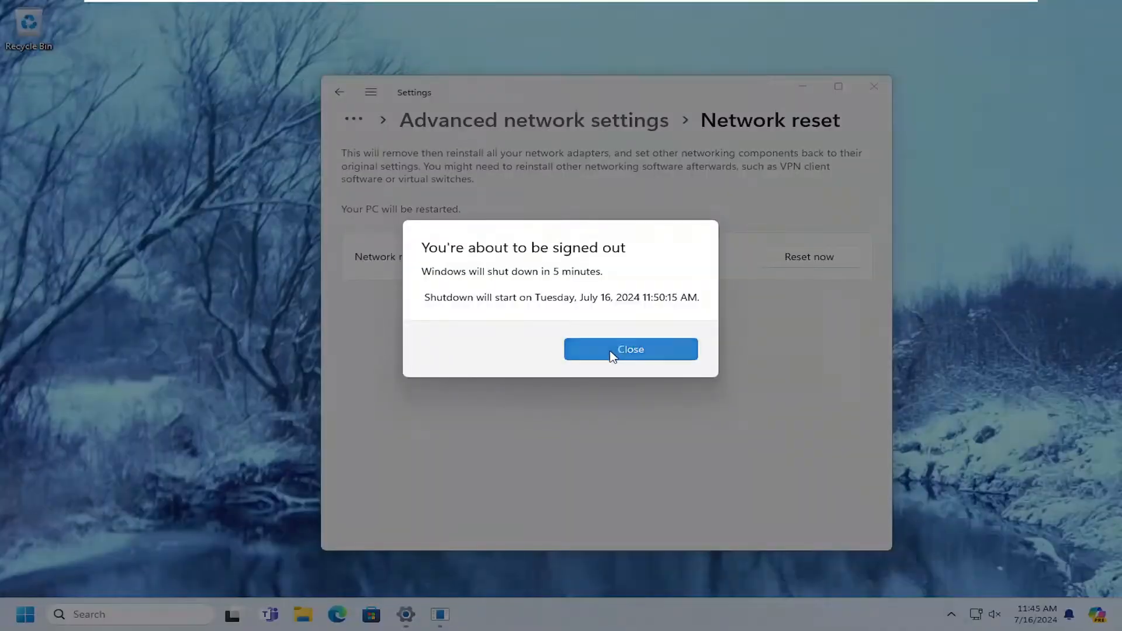